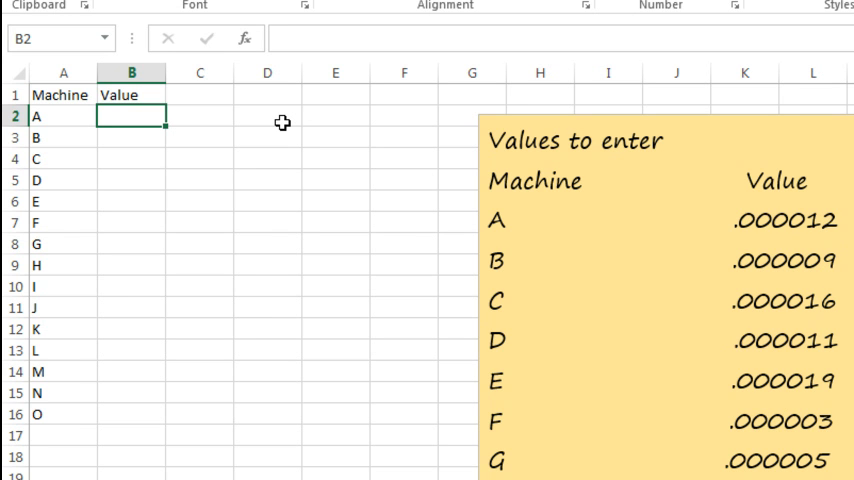
{"action": "mouse_move", "coordinate": [272, 149]}
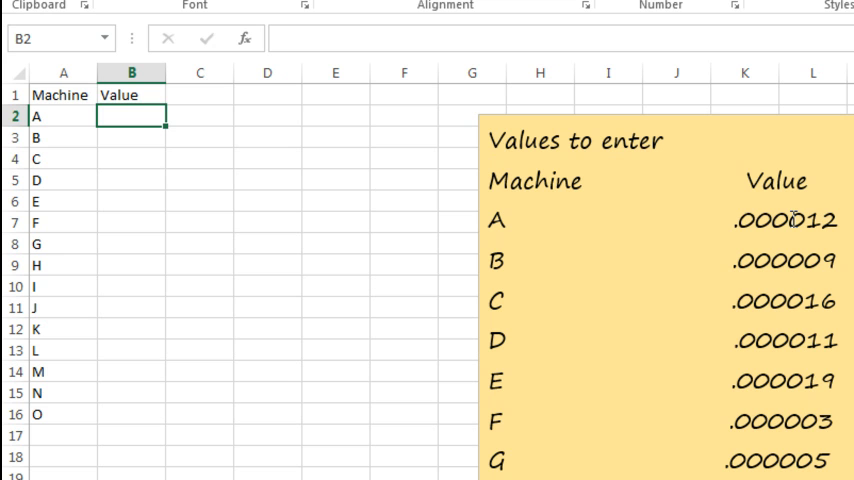
Discard the partial entry and enable automatic decimal insertion with 5 places in Advanced options.
{"action": "type", "text": ".000"}
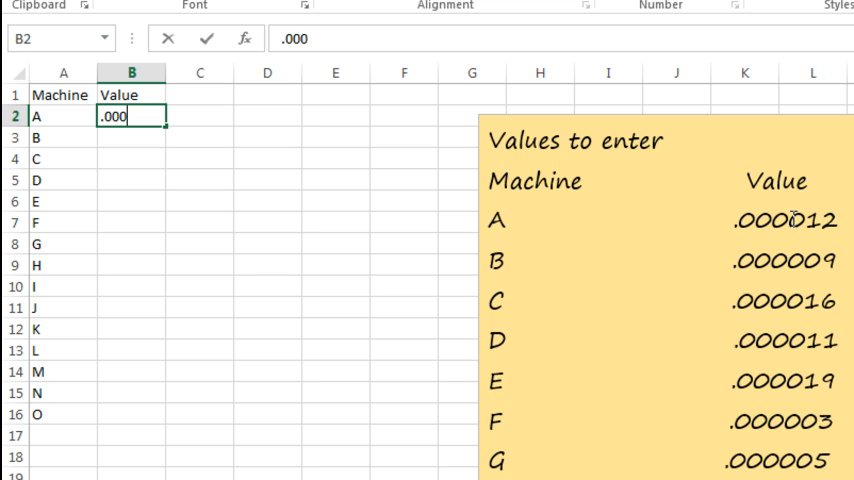
{"action": "key", "text": "enter"}
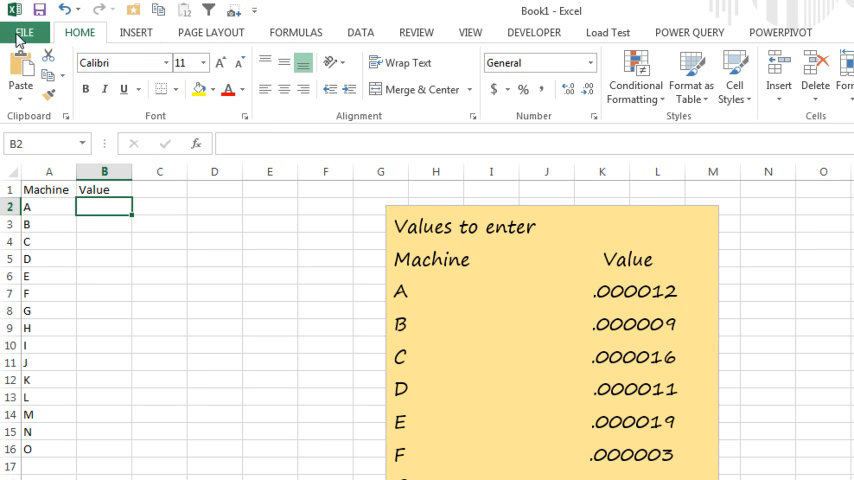
{"action": "left_click", "coordinate": [27, 31]}
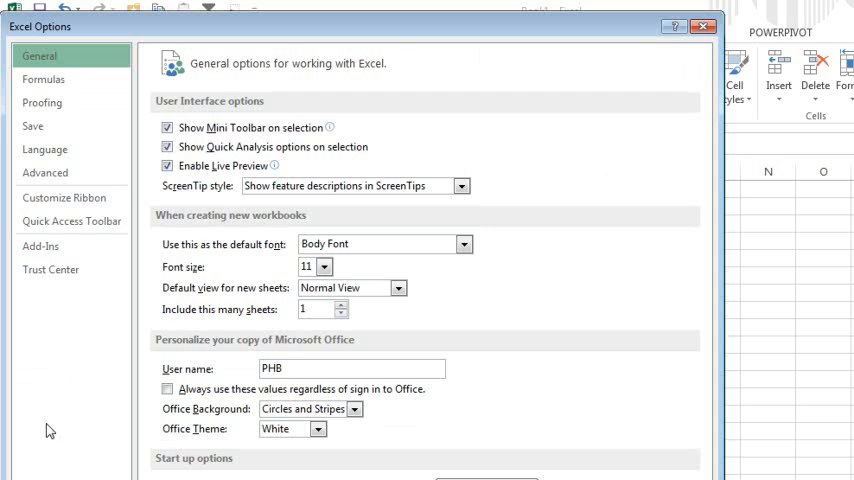
{"action": "left_click", "coordinate": [44, 172]}
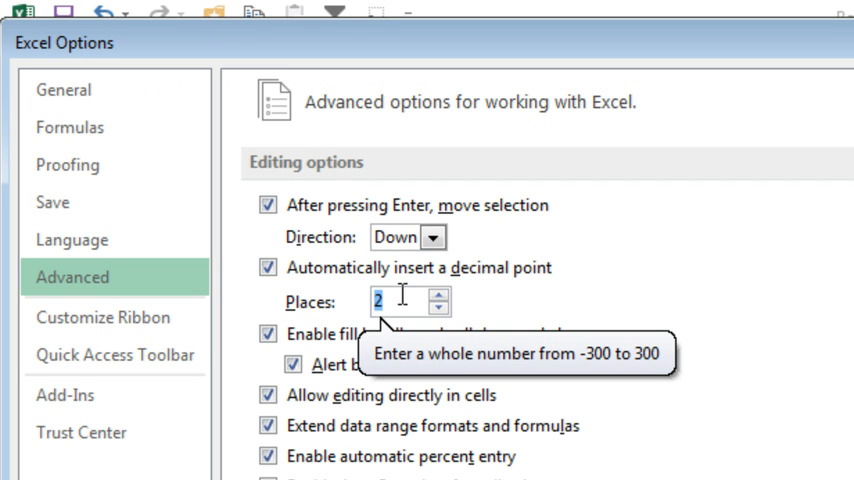
{"action": "left_click", "coordinate": [428, 295]}
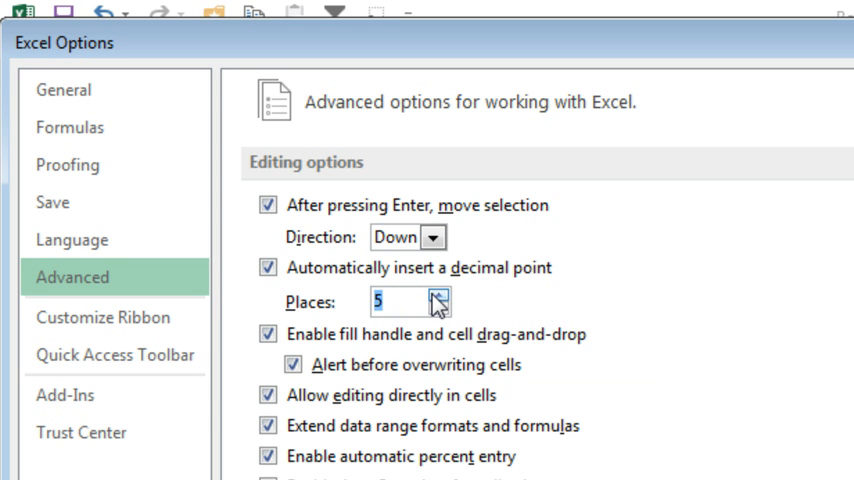
{"action": "left_click", "coordinate": [434, 294]}
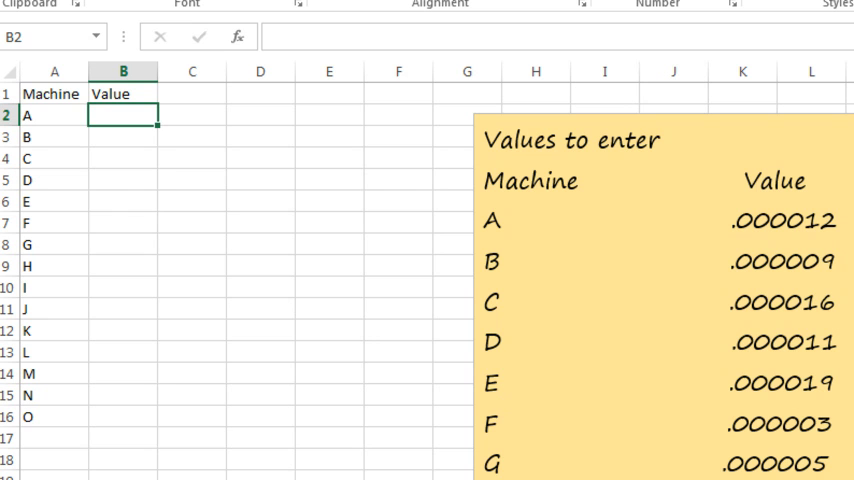
Enter the machine tolerance values 0.000012, 0.000009 through 0.000005 in column B.
{"action": "type", "text": "0.000012"}
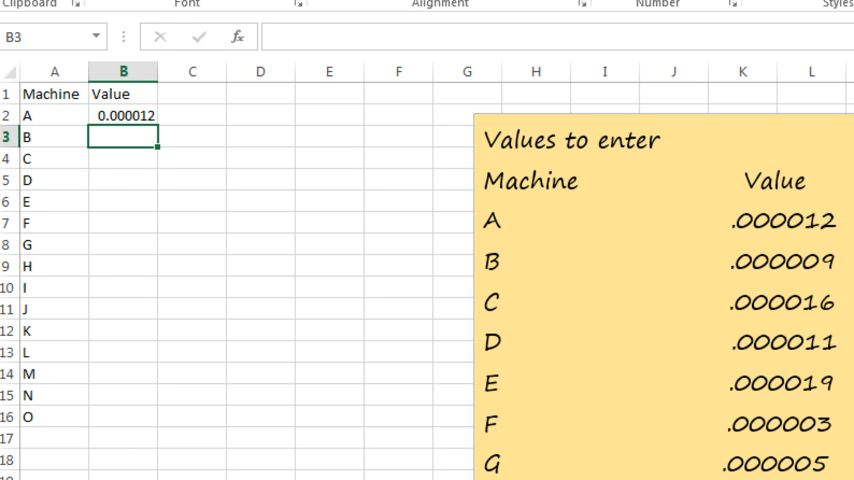
{"action": "type", "text": "0.000009"}
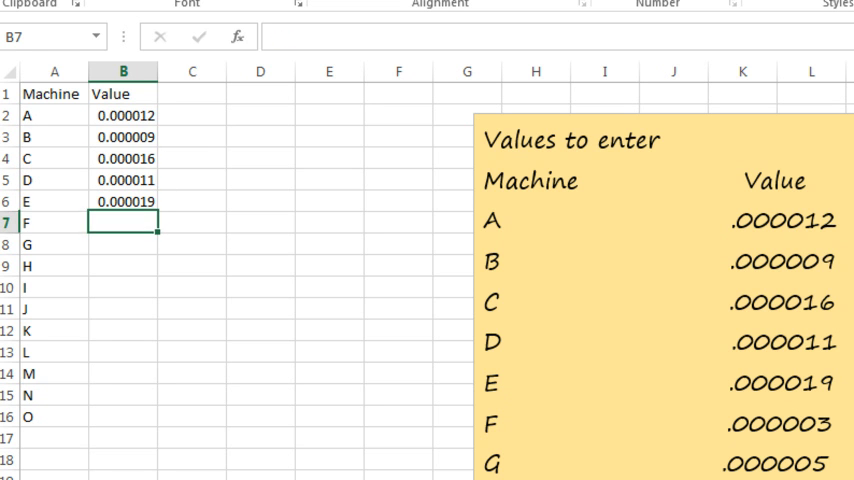
{"action": "type", "text": "0.000005"}
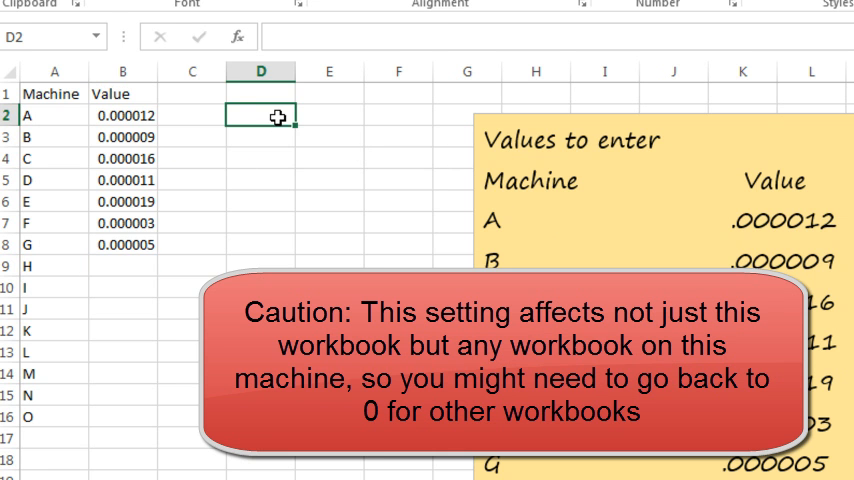
Enter the demo numbers 12000 in D2 and 123000 in D3.
{"action": "left_click", "coordinate": [30, 10]}
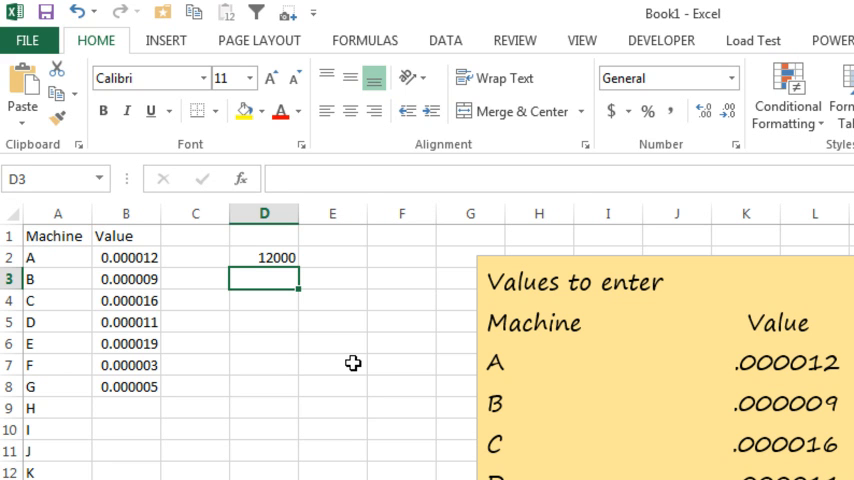
{"action": "type", "text": "123000"}
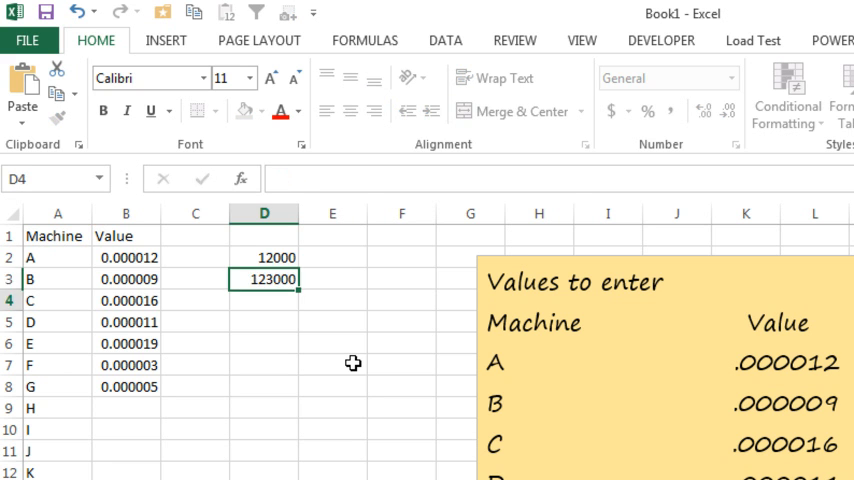